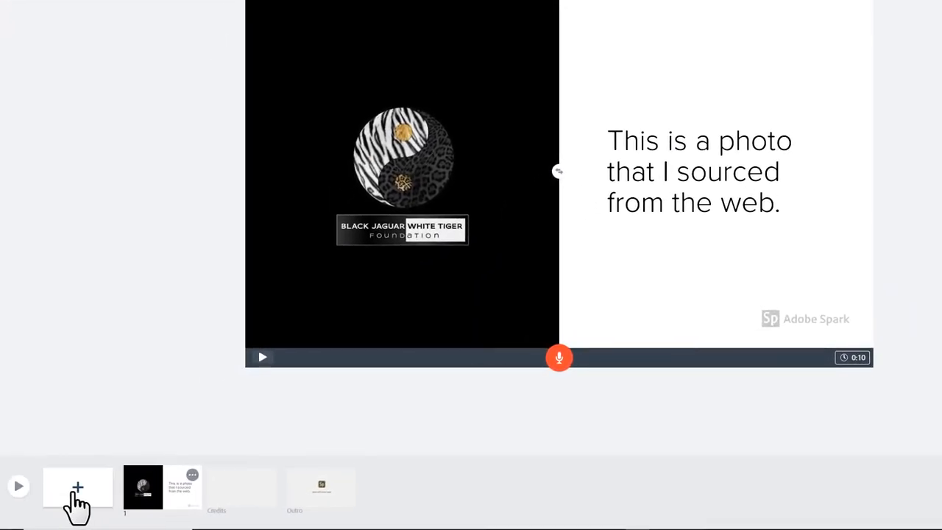
Insert a new blank slide after the split-screen photo-and-text slide.
left_click(78, 487)
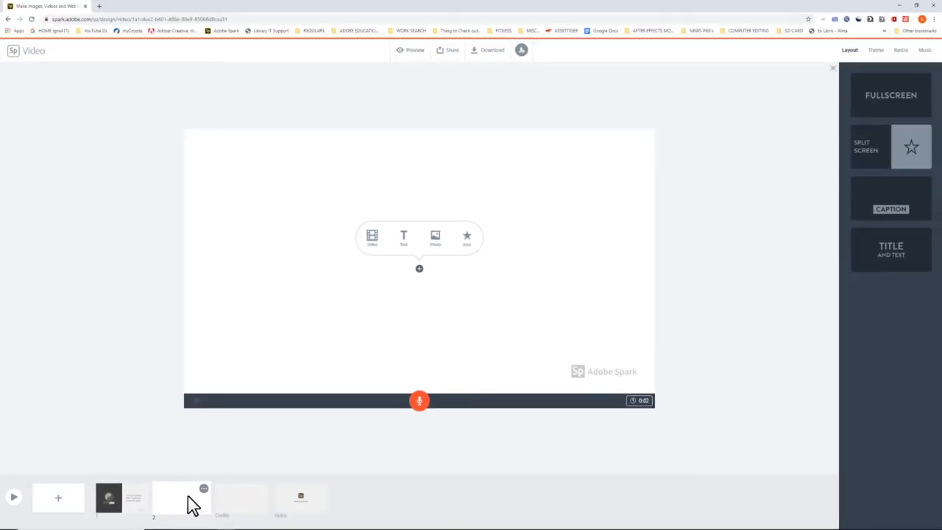
mouse_move(423, 286)
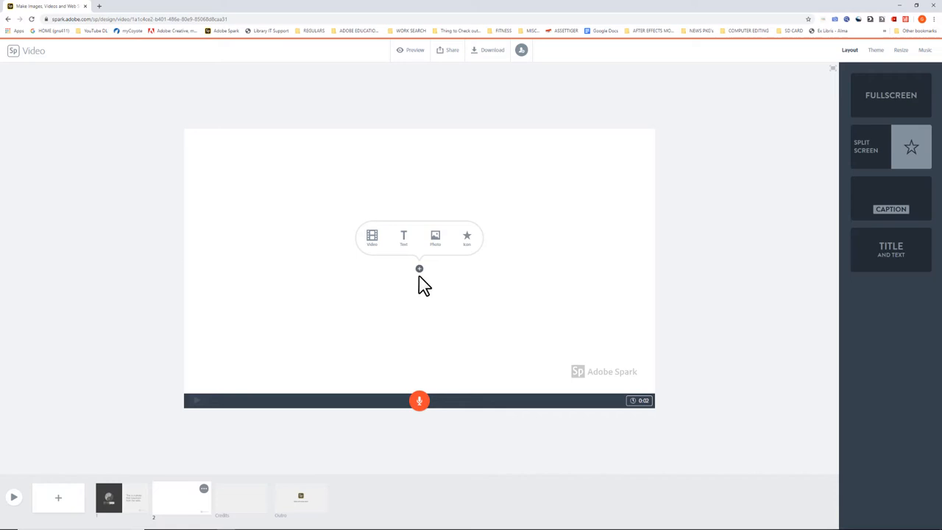
Upload the panther video from D:\Adobe_Spark_Tutorial\Video into slide 2.
left_click(435, 238)
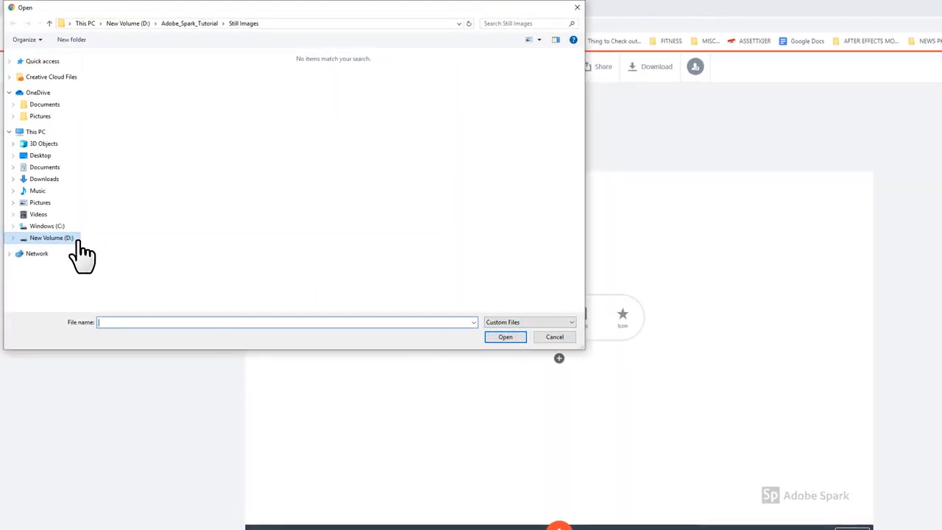
left_click(51, 237)
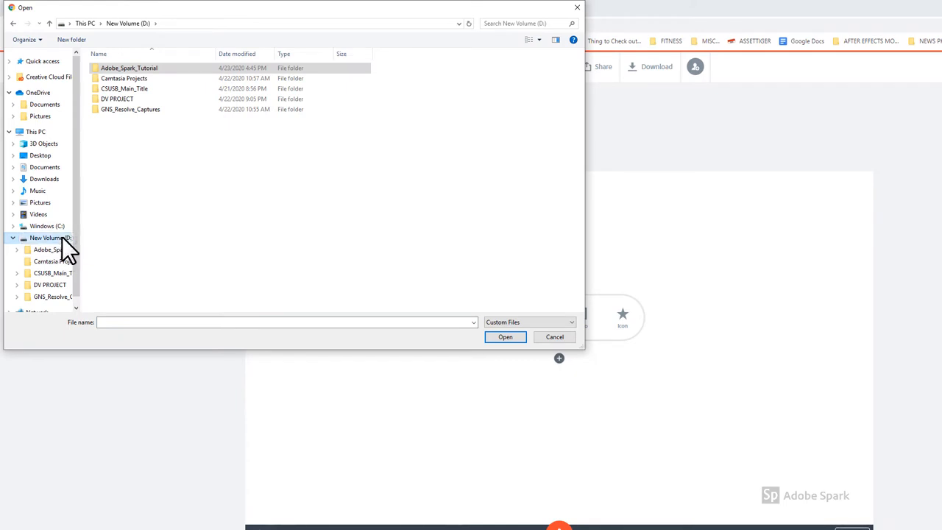
left_click(128, 67)
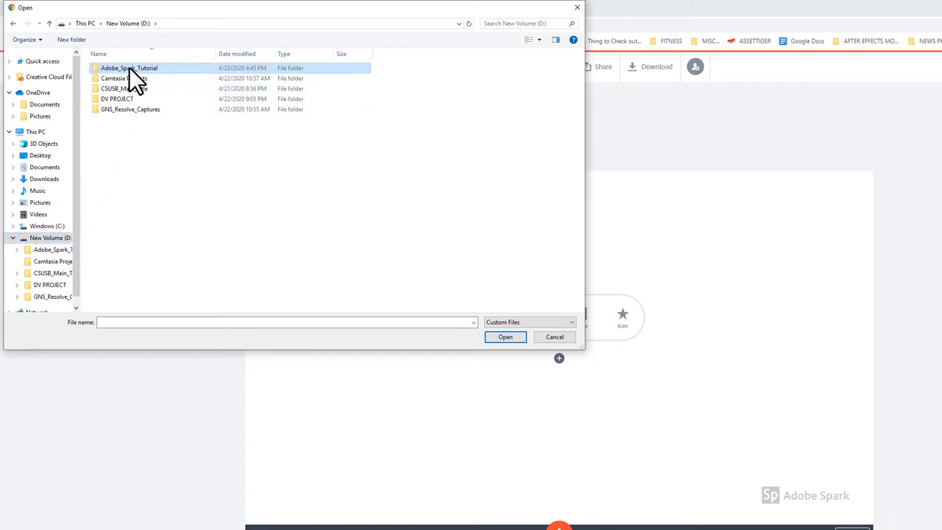
double_click(128, 68)
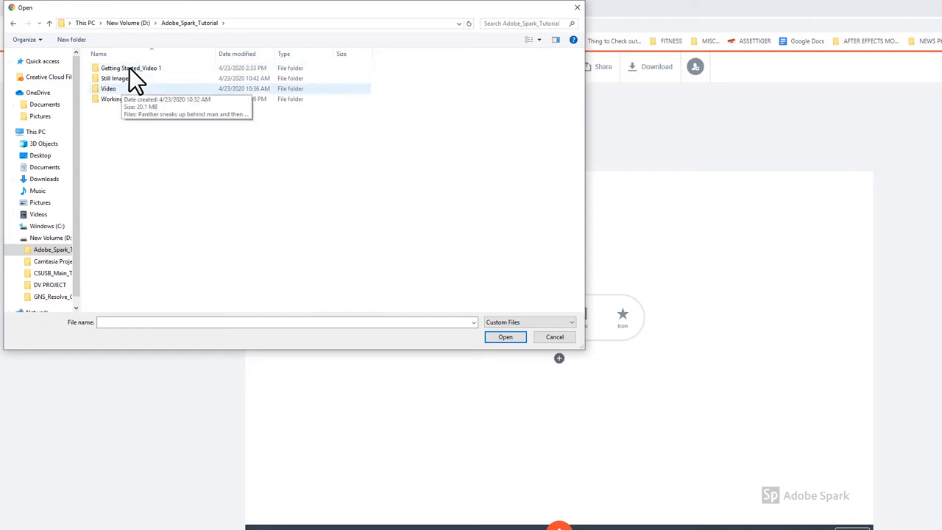
double_click(108, 88)
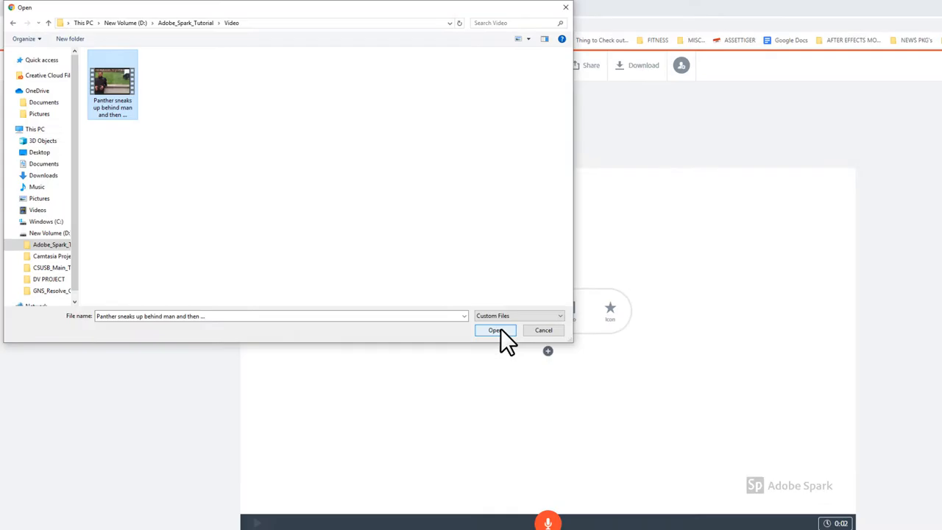
left_click(494, 330)
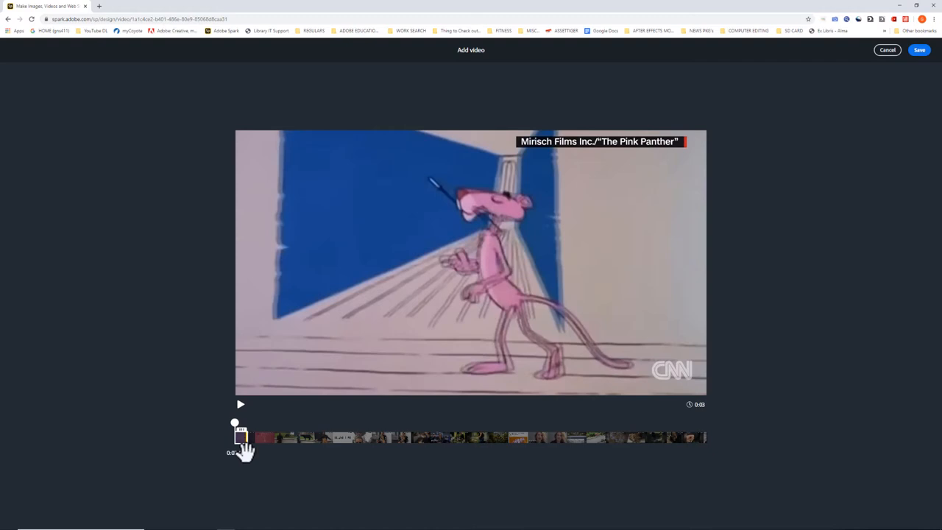
Trim the Pink Panther clip to its first 30 seconds and save it.
left_click_drag(242, 437, 314, 437)
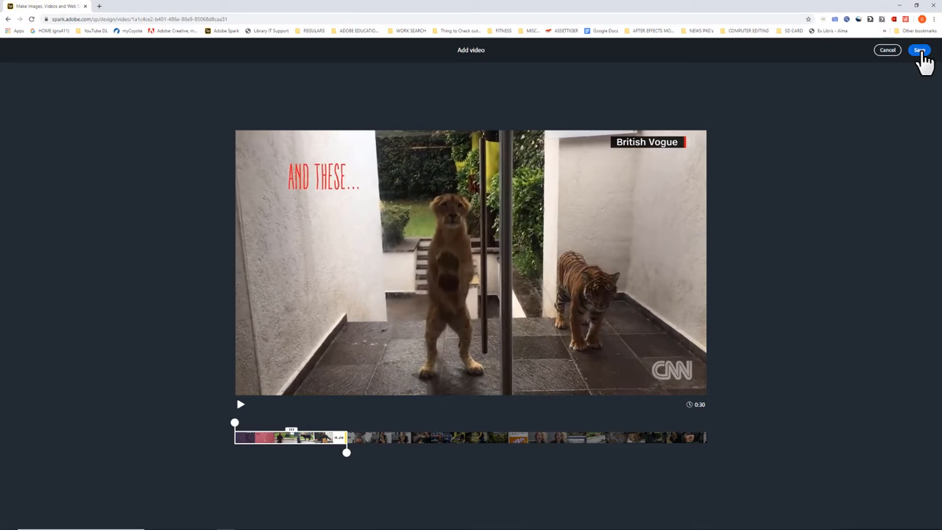
left_click(920, 51)
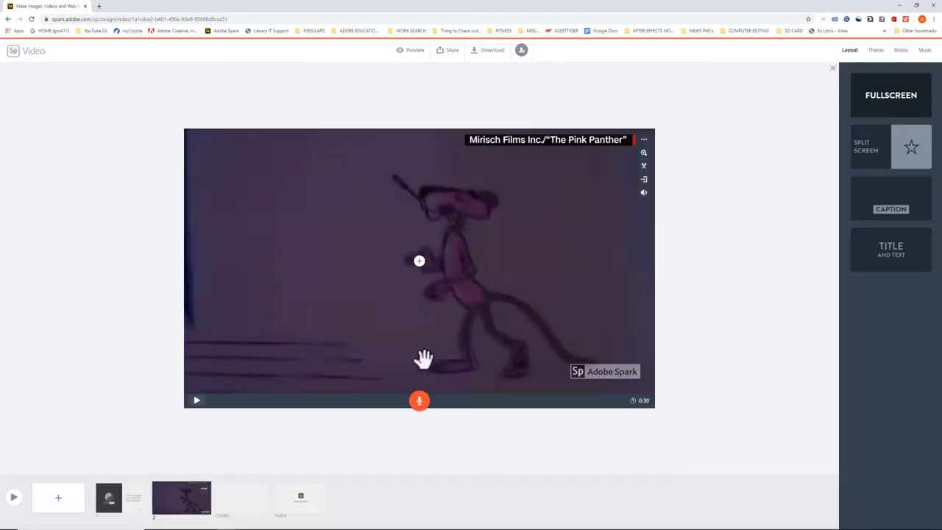
mouse_move(361, 479)
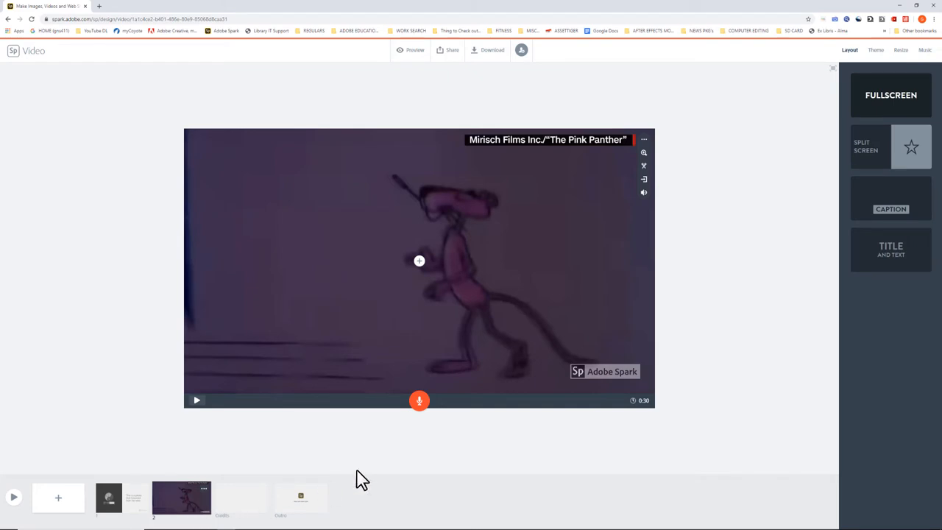
mouse_move(647, 416)
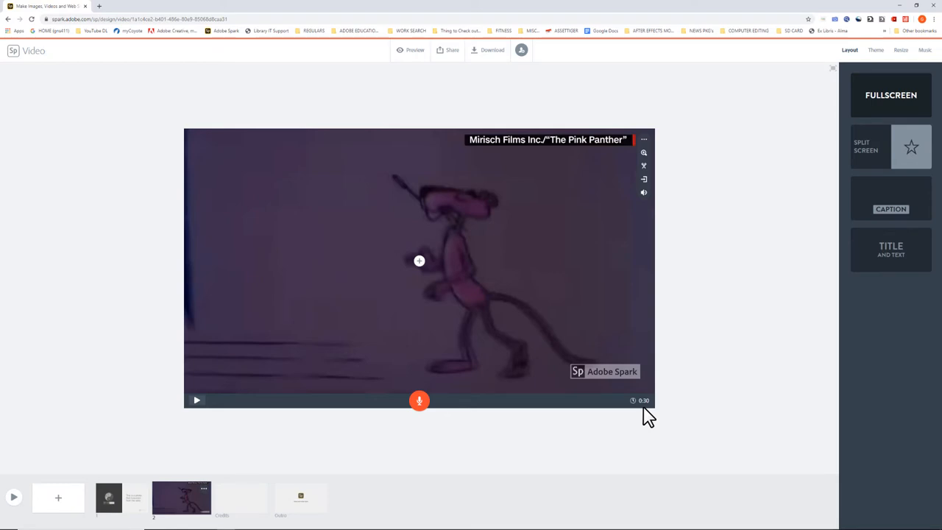
mouse_move(643, 300)
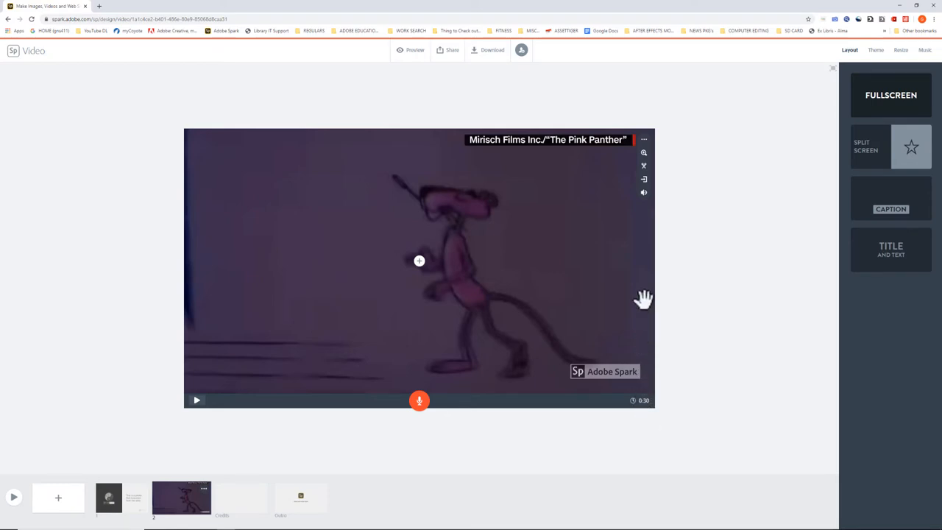
mouse_move(644, 181)
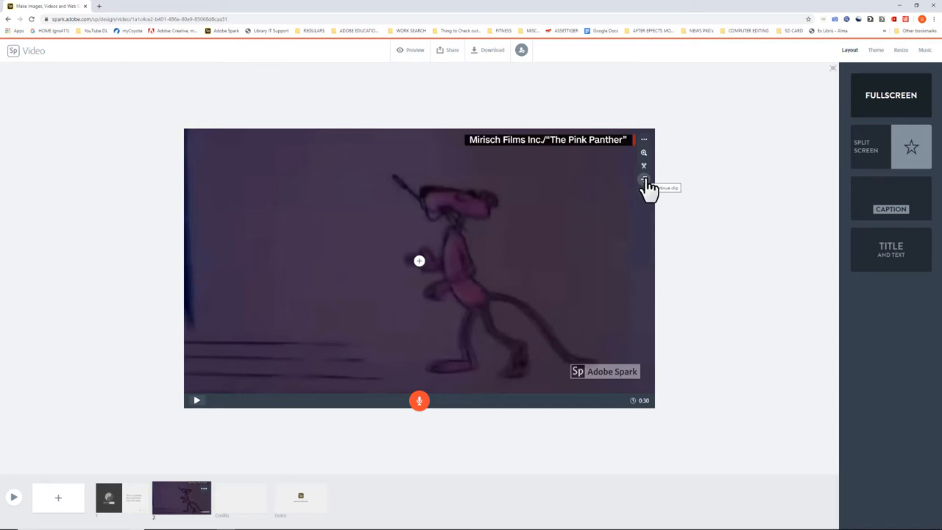
Continue the panther clip onto two new slides with its next 30-second portions.
left_click(644, 180)
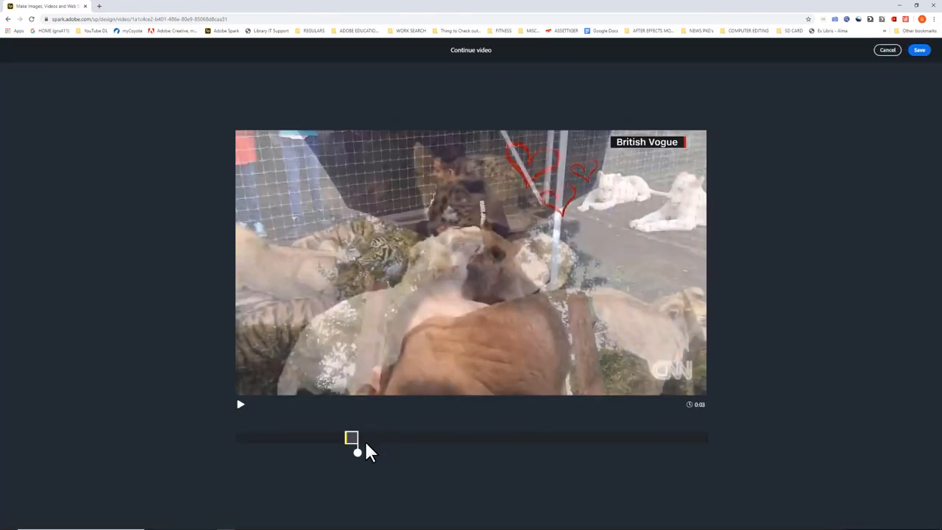
left_click_drag(356, 451, 456, 451)
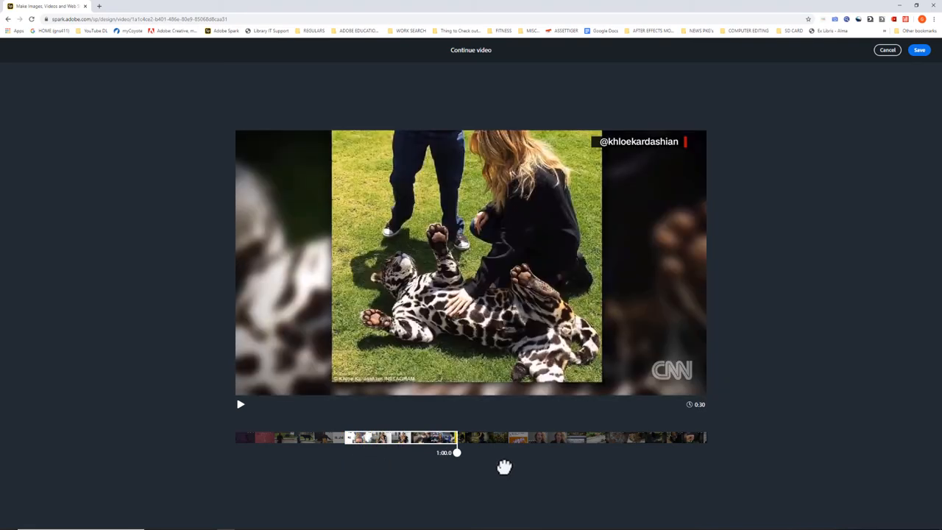
mouse_move(508, 475)
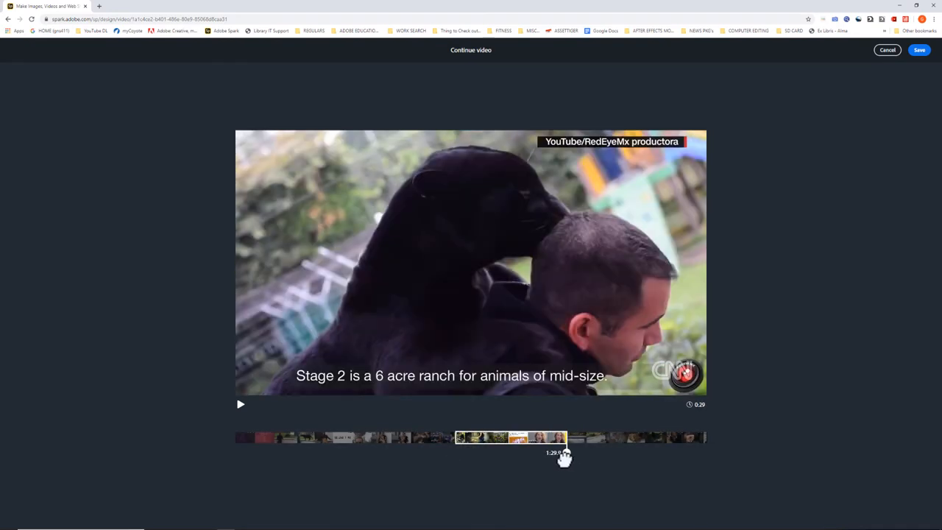
left_click(919, 50)
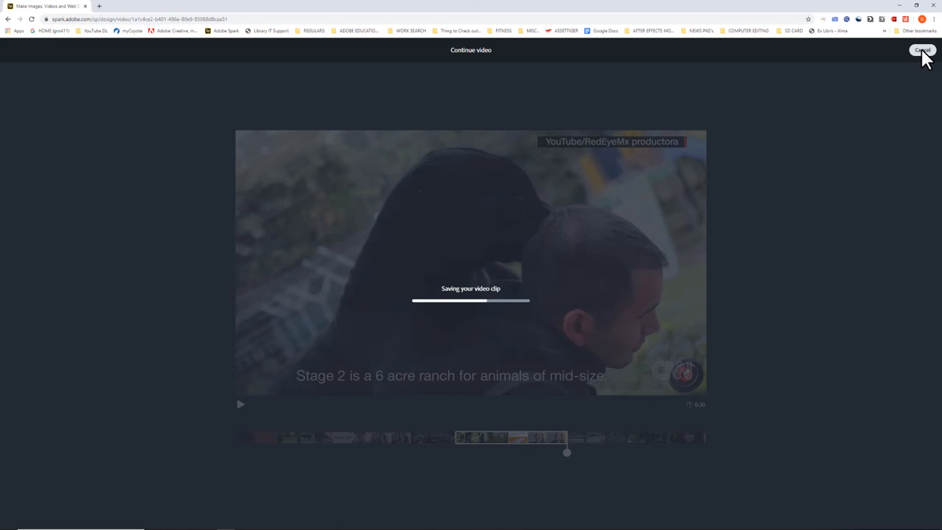
left_click(922, 50)
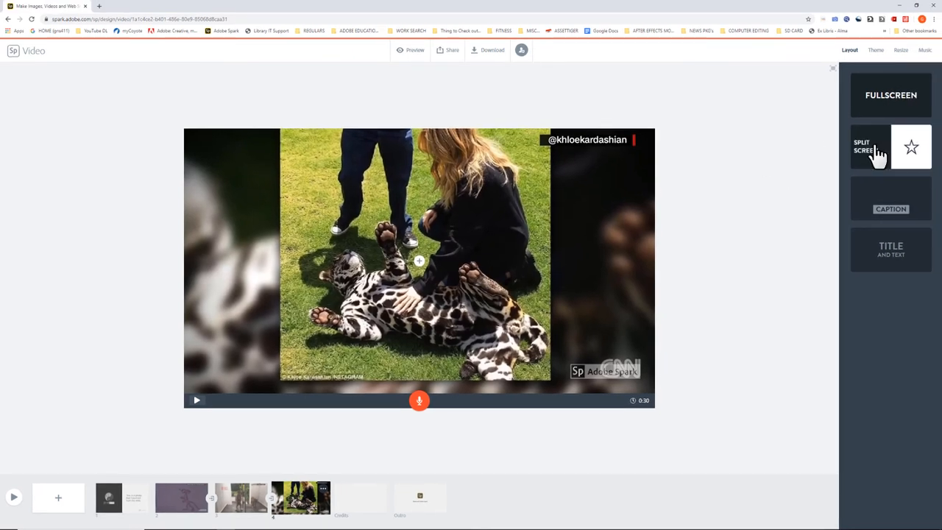
left_click(890, 145)
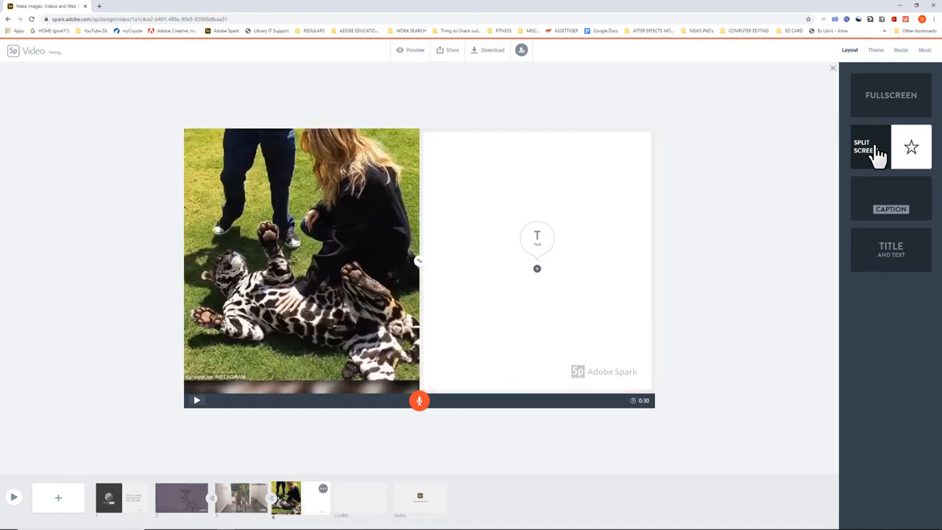
mouse_move(890, 250)
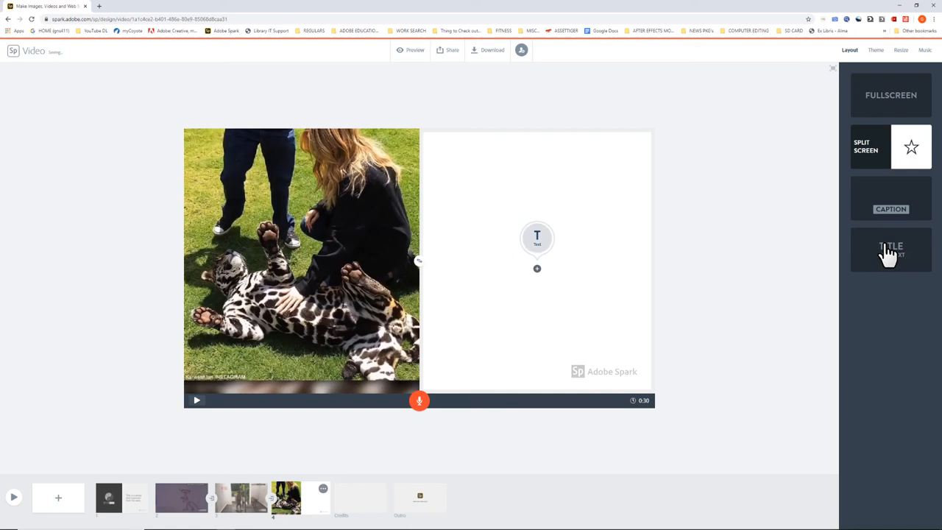
mouse_move(541, 237)
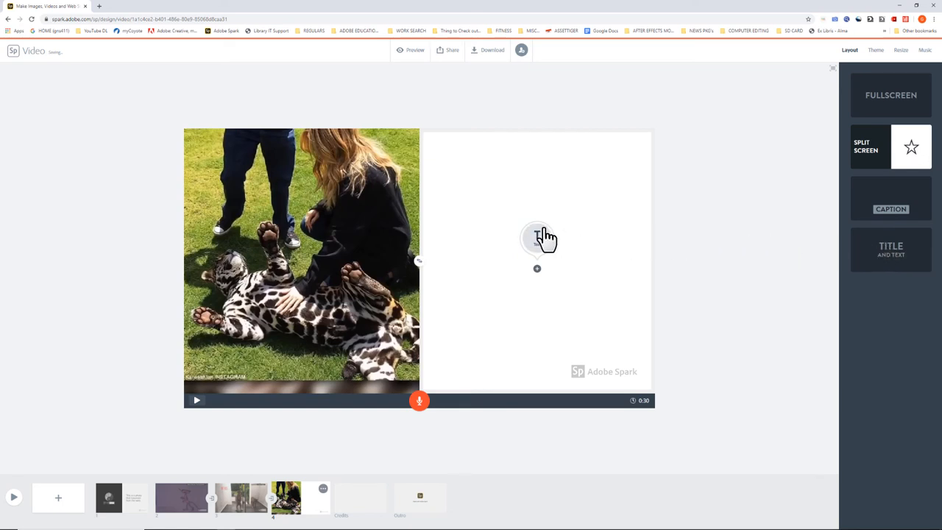
mouse_move(618, 202)
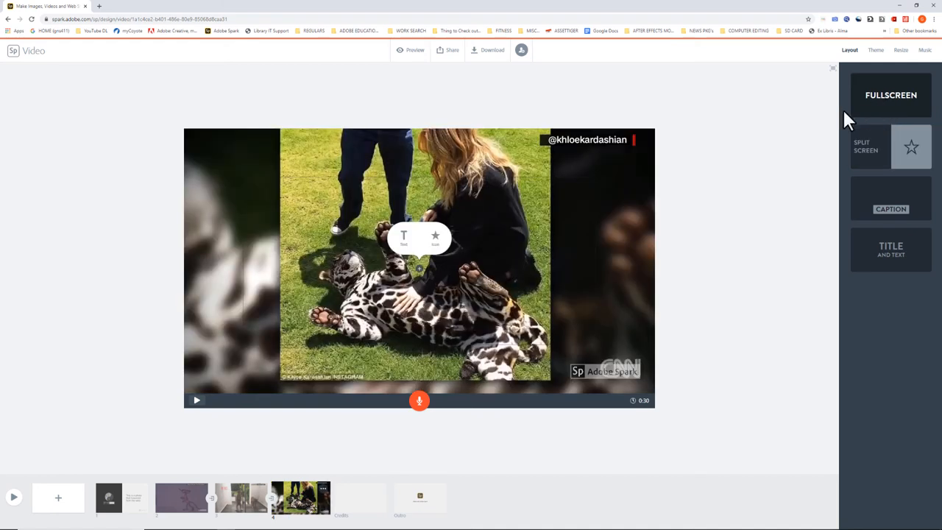
mouse_move(649, 181)
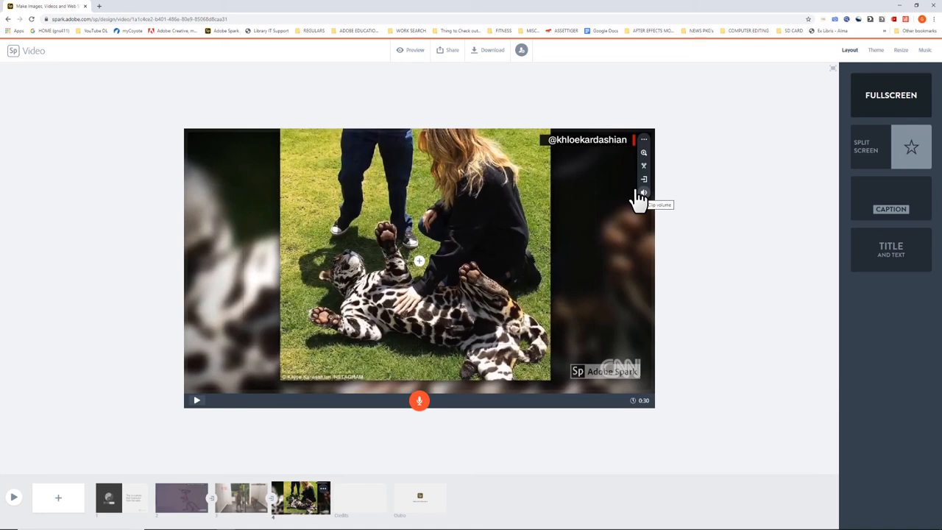
left_click(643, 192)
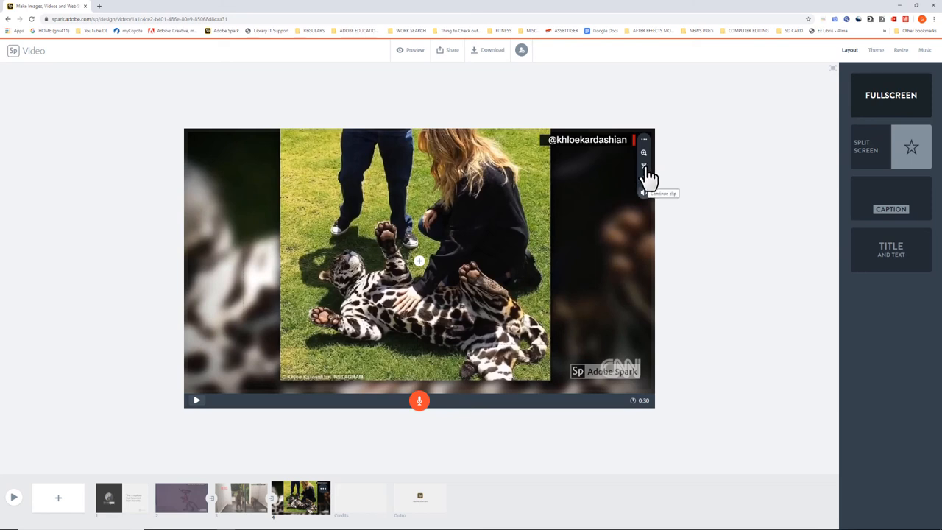
mouse_move(646, 175)
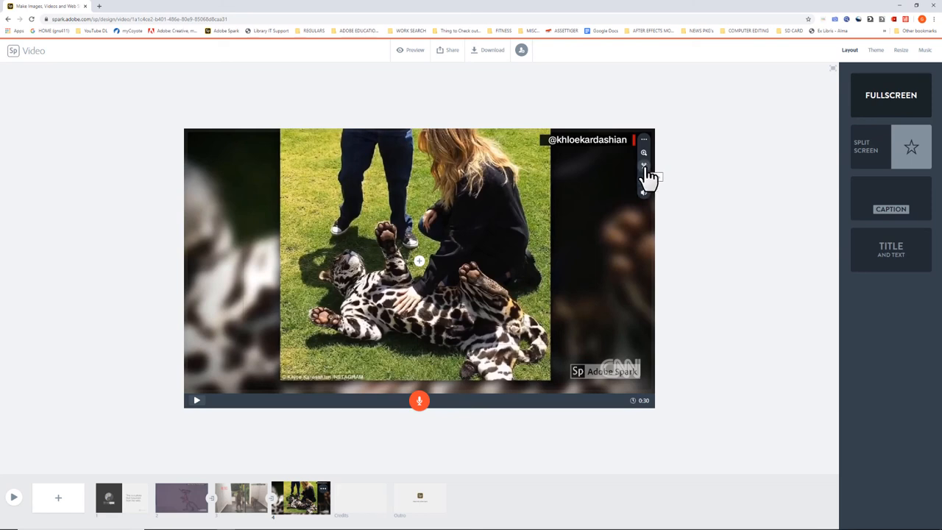
mouse_move(644, 153)
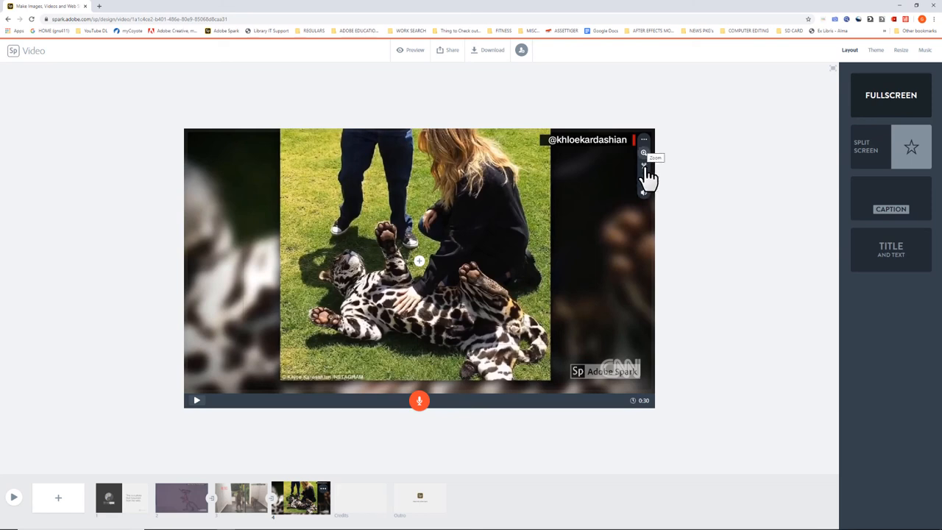